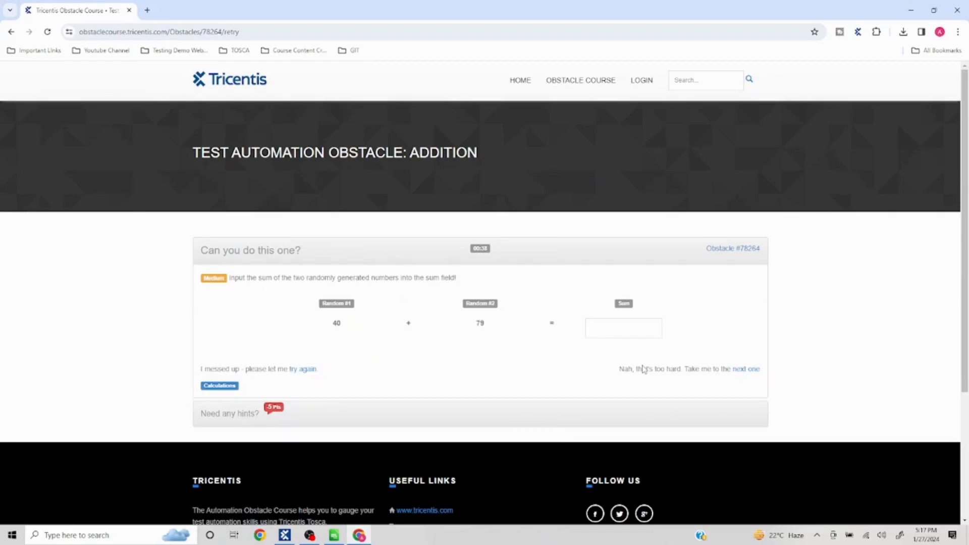
{"action": "mouse_move", "coordinate": [321, 305]}
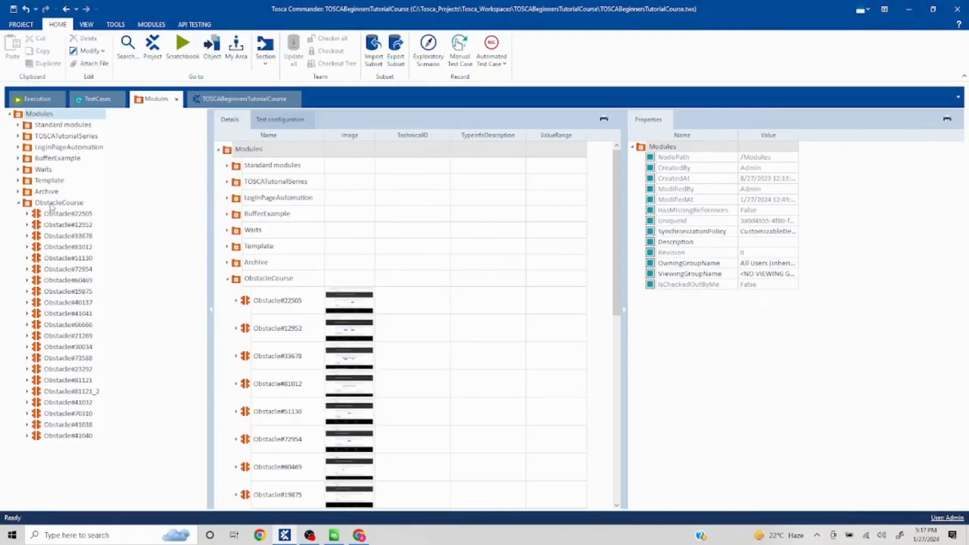
- Start an application scan from the ObstacleCourse modules folder
{"action": "left_click", "coordinate": [58, 202]}
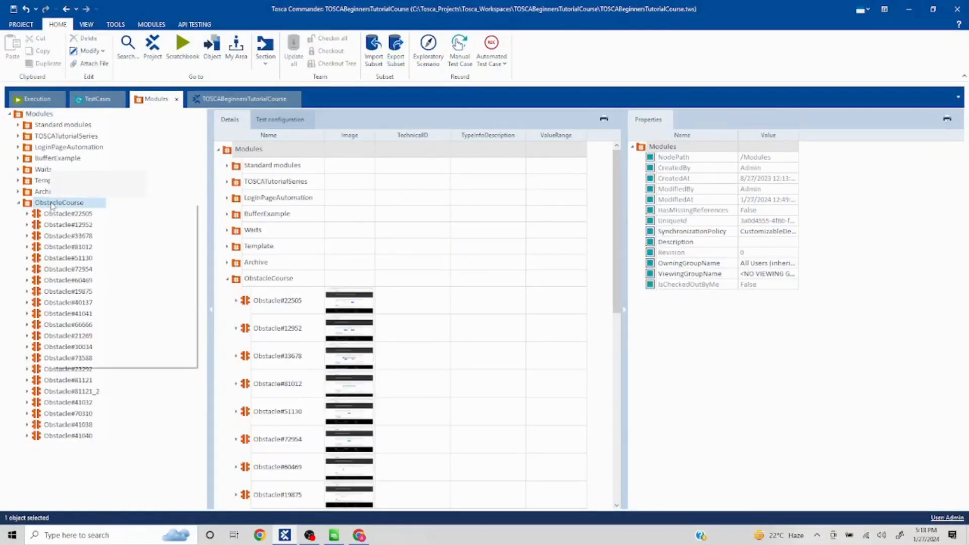
{"action": "right_click", "coordinate": [58, 202]}
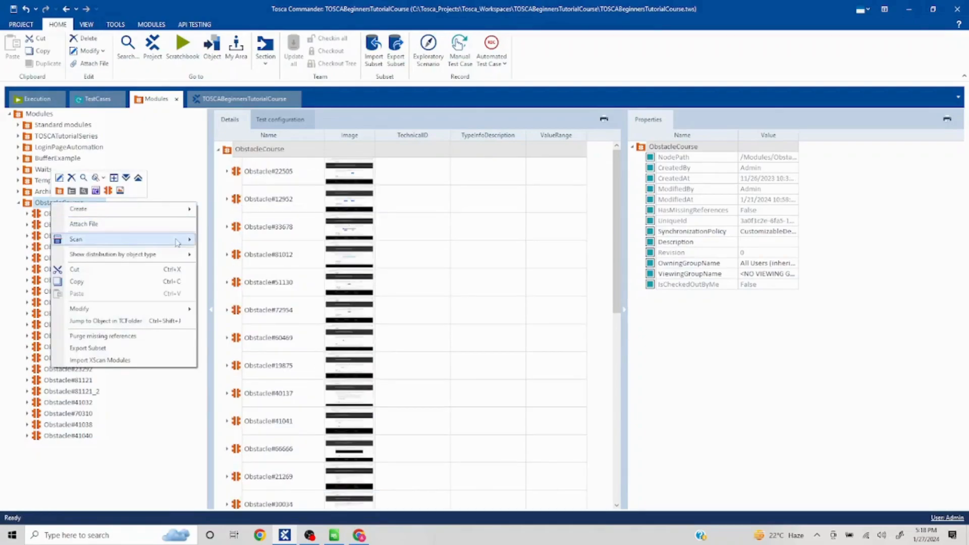
{"action": "left_click", "coordinate": [77, 239]}
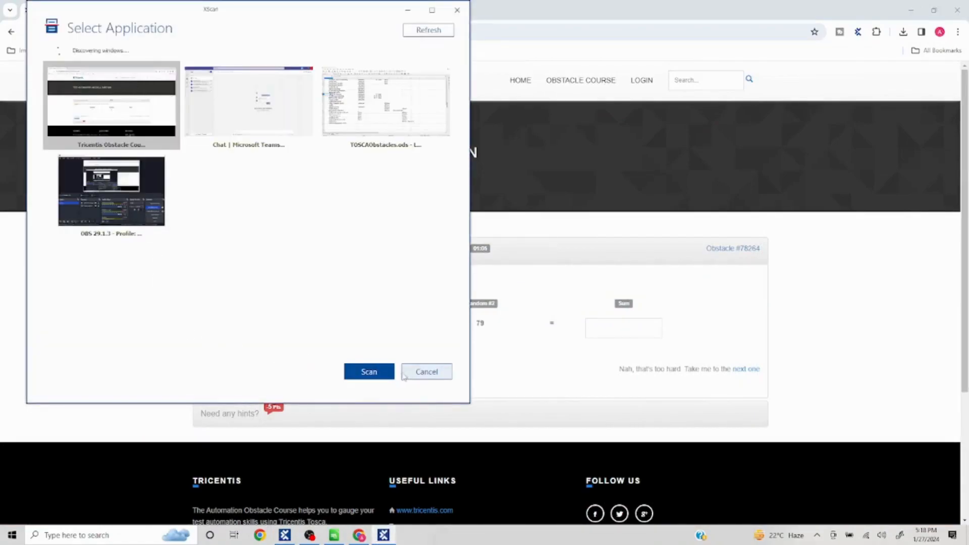
- Scan the Tricentis Obstacle Course window and keep the 40, 79 and result elements selected
{"action": "left_click", "coordinate": [370, 372]}
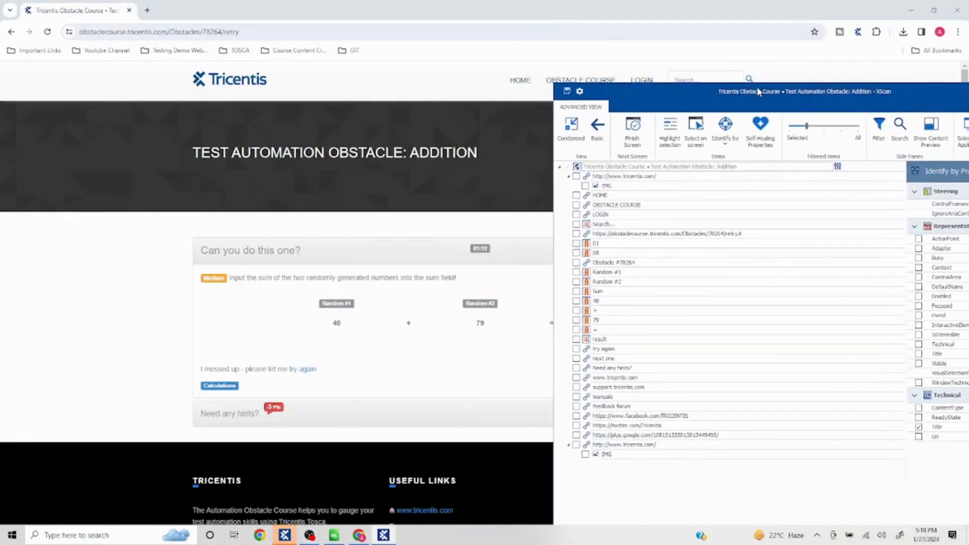
{"action": "left_click", "coordinate": [695, 130]}
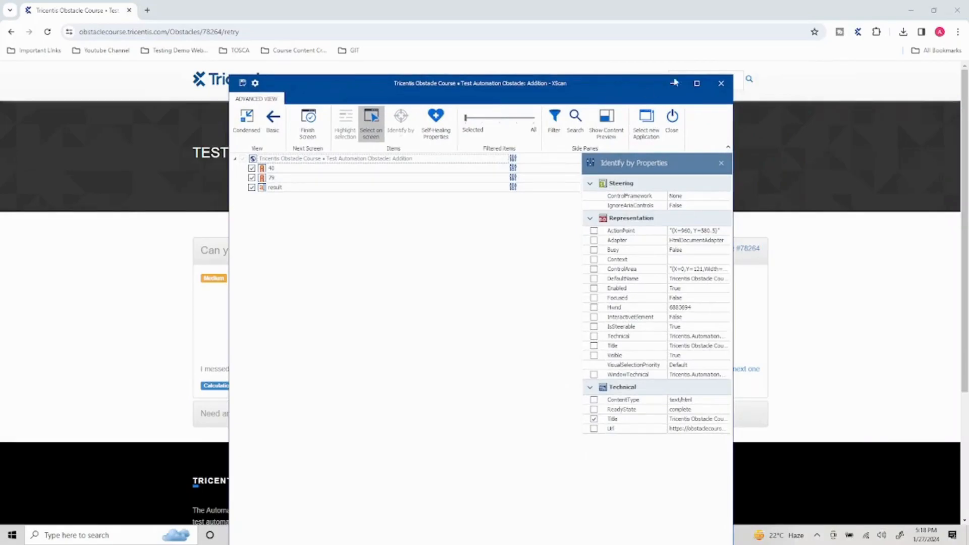
- Review identification properties of 40, 79 and result, then save the Addition module
{"action": "left_click", "coordinate": [697, 82]}
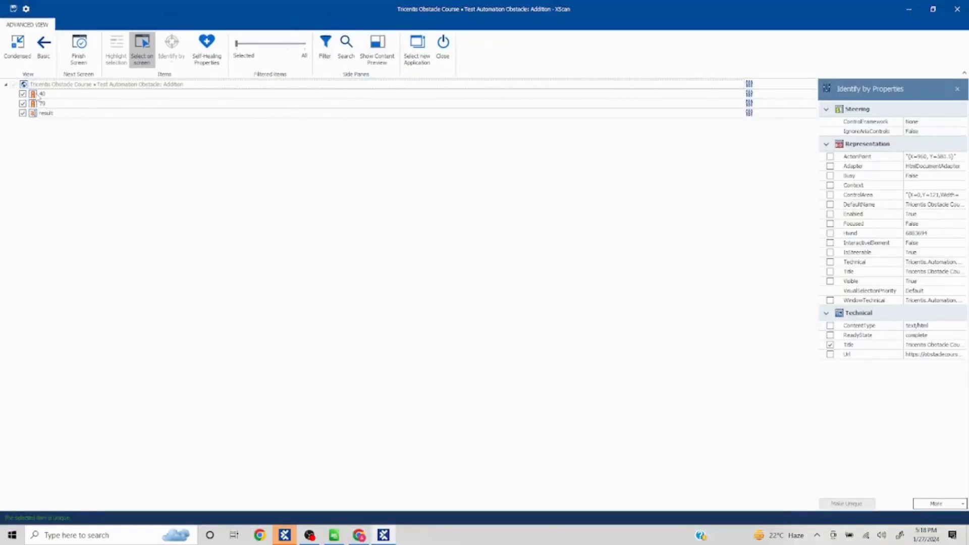
{"action": "left_click", "coordinate": [43, 94]}
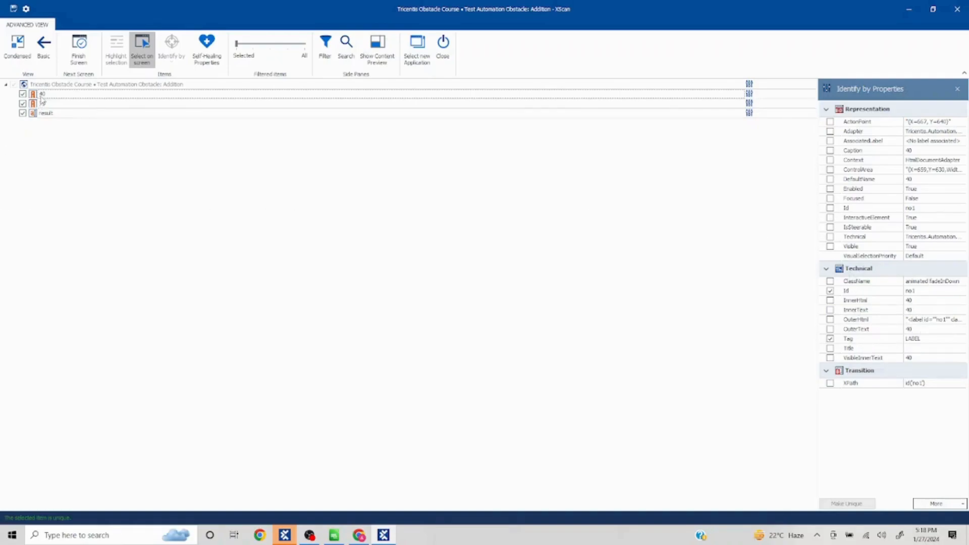
{"action": "left_click", "coordinate": [42, 104]}
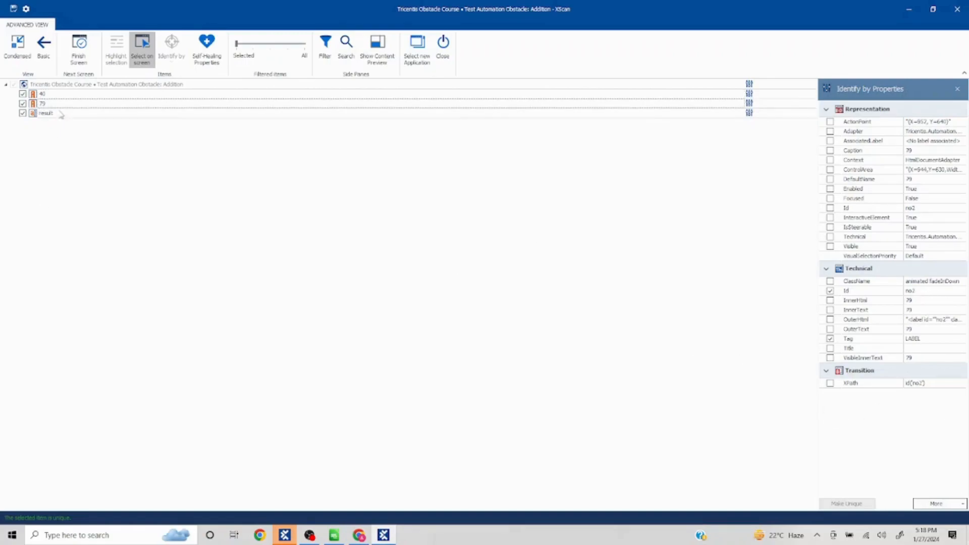
{"action": "left_click", "coordinate": [42, 119]}
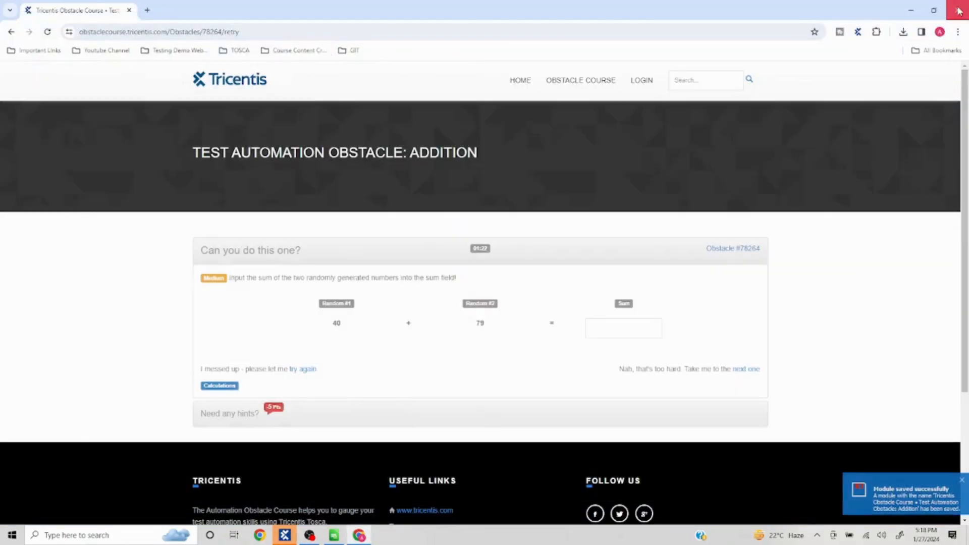
- Back in Tosca Commander, create a test case and add the new Addition module to it
{"action": "left_click", "coordinate": [283, 534]}
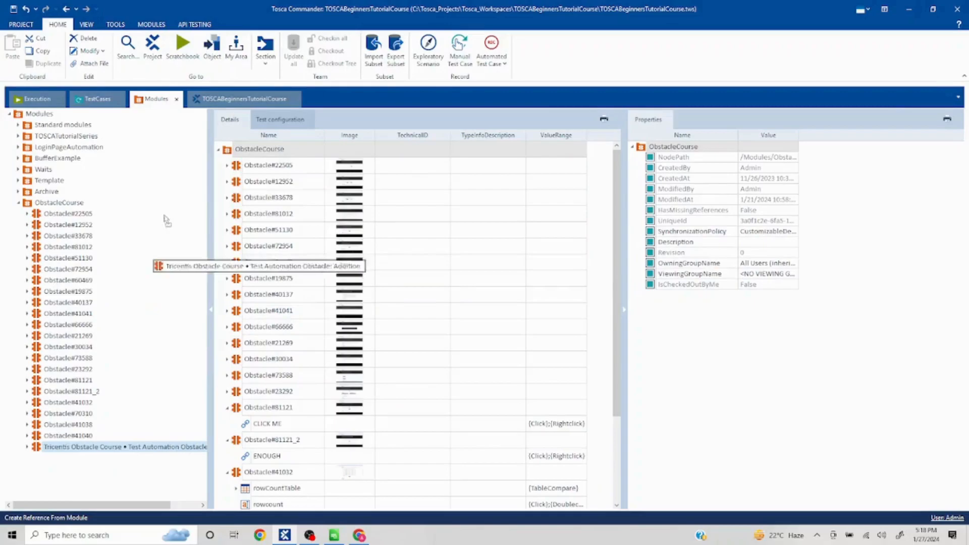
{"action": "left_click", "coordinate": [93, 99]}
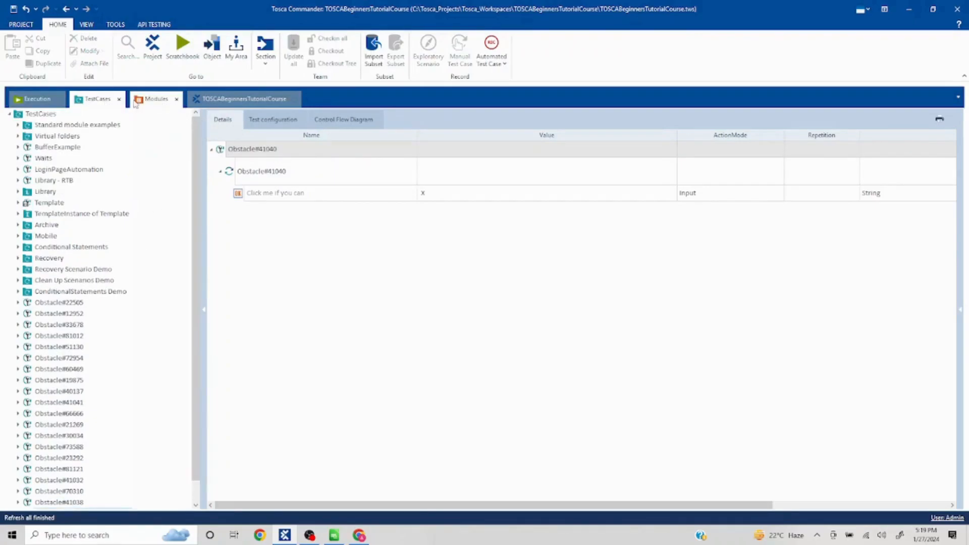
{"action": "left_click", "coordinate": [156, 99]}
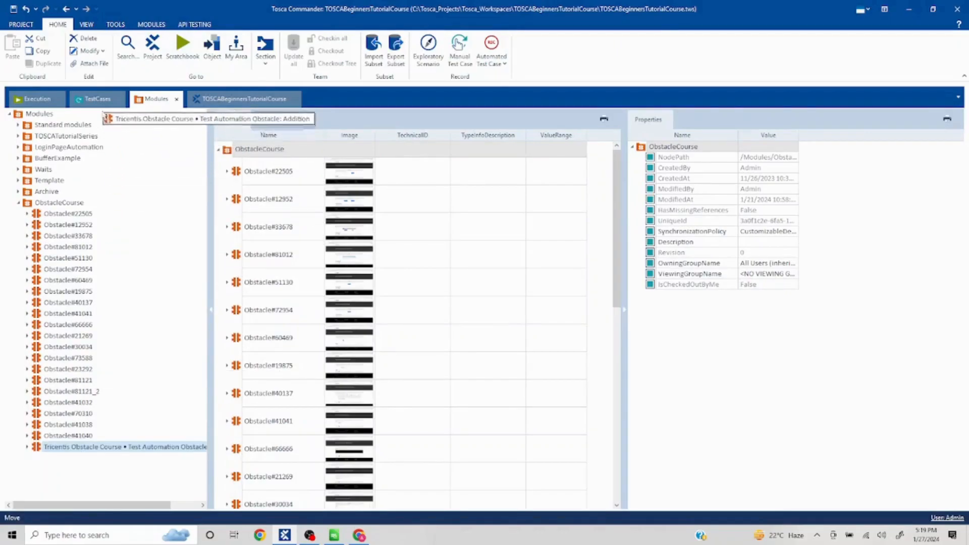
{"action": "left_click", "coordinate": [97, 99]}
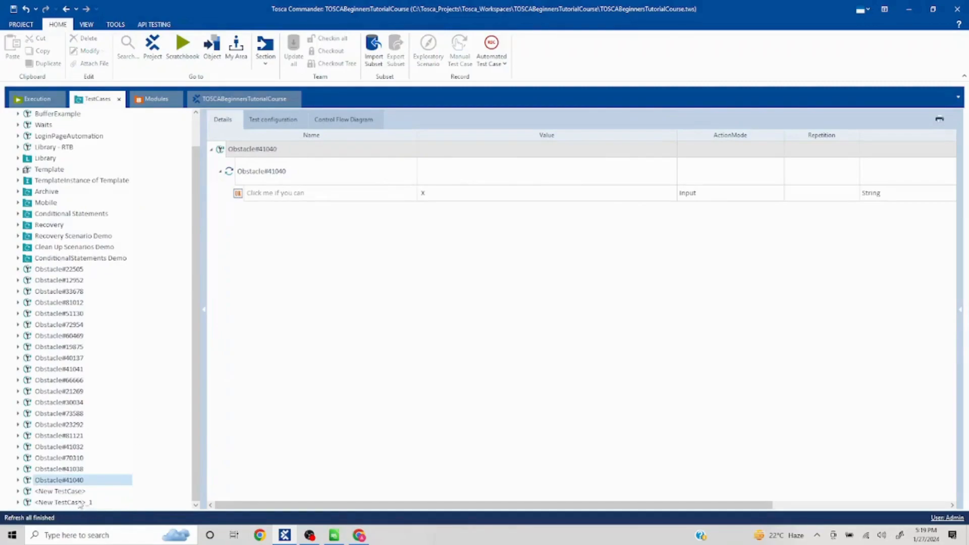
- Set the 40 step to Buffer with value num1 in the new test case
{"action": "left_click", "coordinate": [62, 490]}
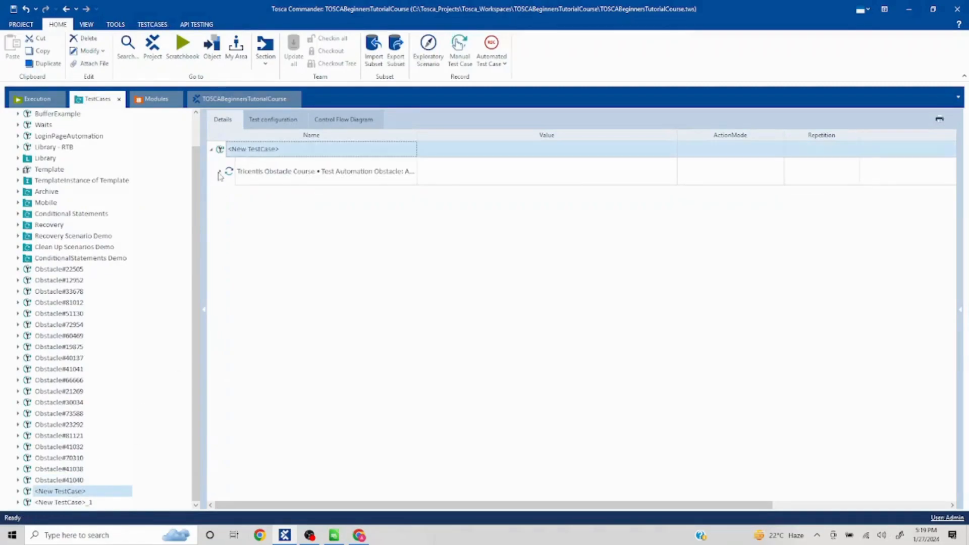
{"action": "left_click", "coordinate": [220, 171]}
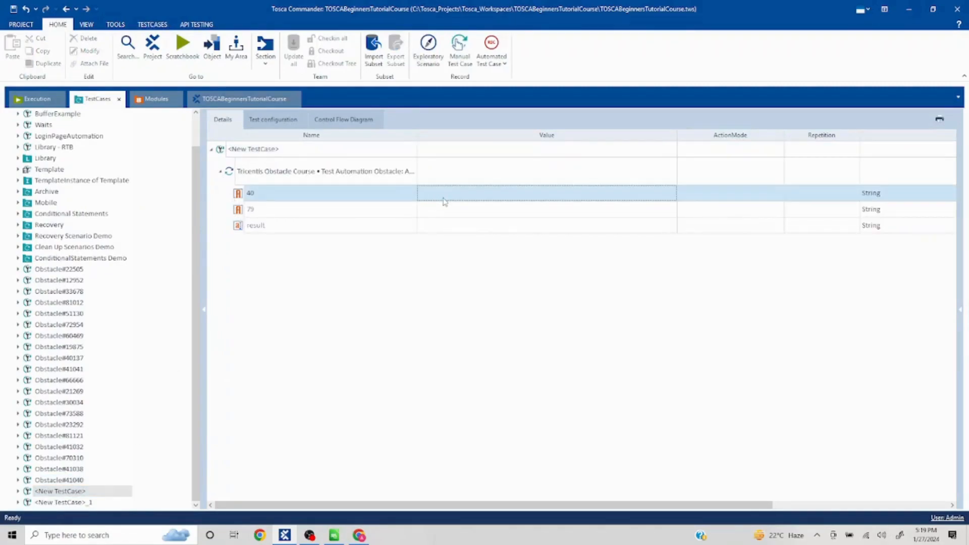
{"action": "left_click", "coordinate": [731, 193]}
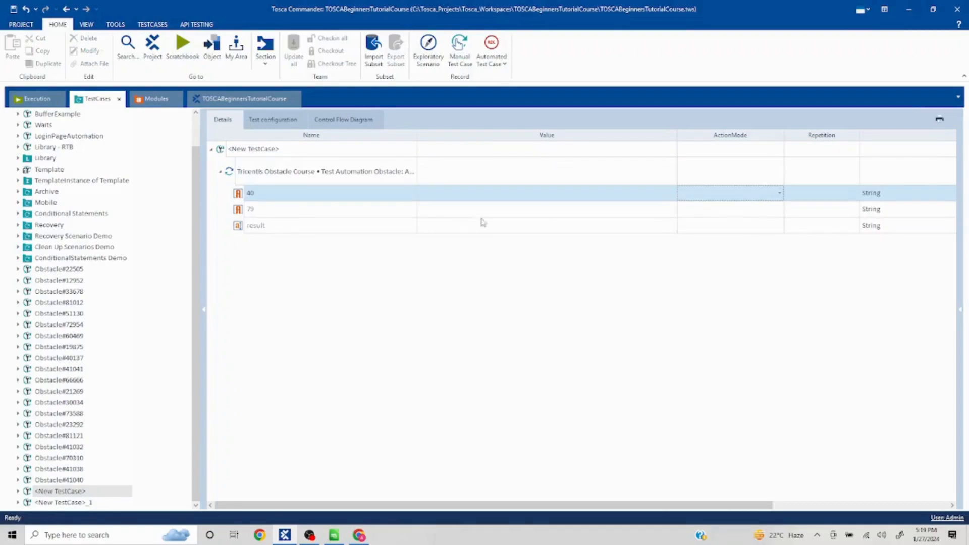
{"action": "left_click", "coordinate": [777, 193]}
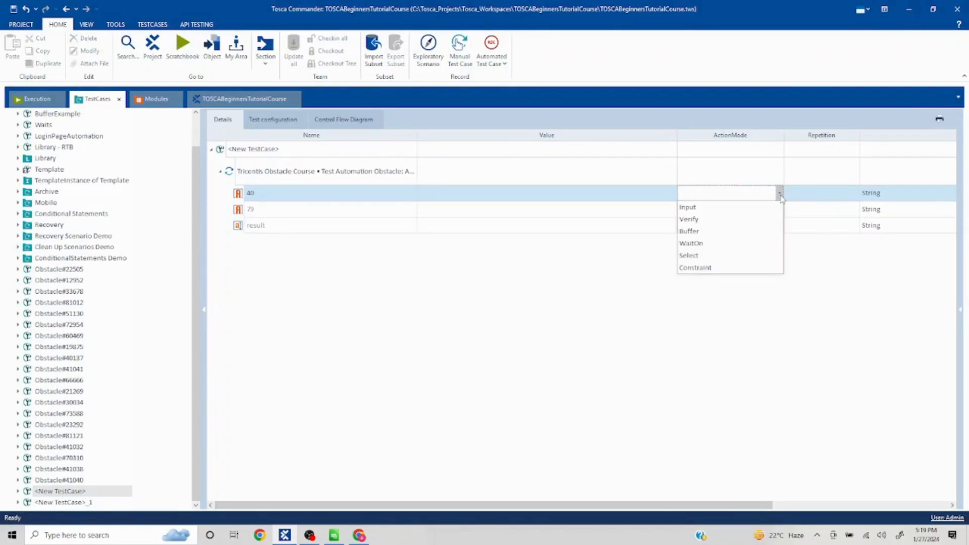
{"action": "left_click", "coordinate": [690, 231]}
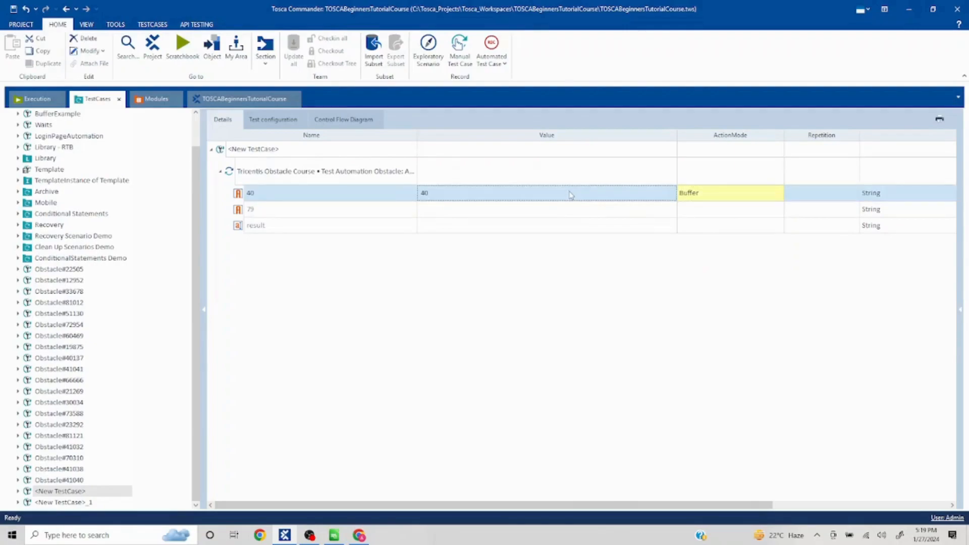
{"action": "left_click", "coordinate": [546, 192]}
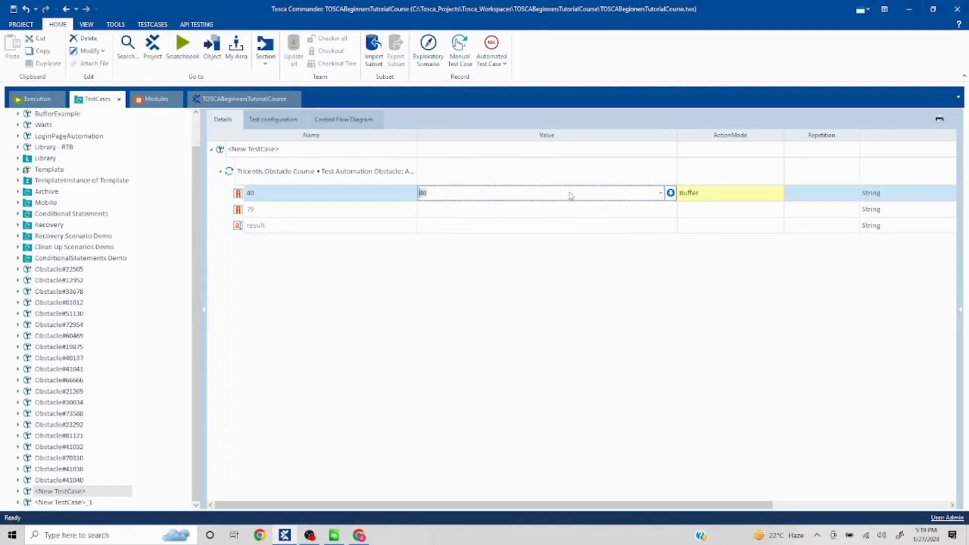
{"action": "type", "text": "num1"}
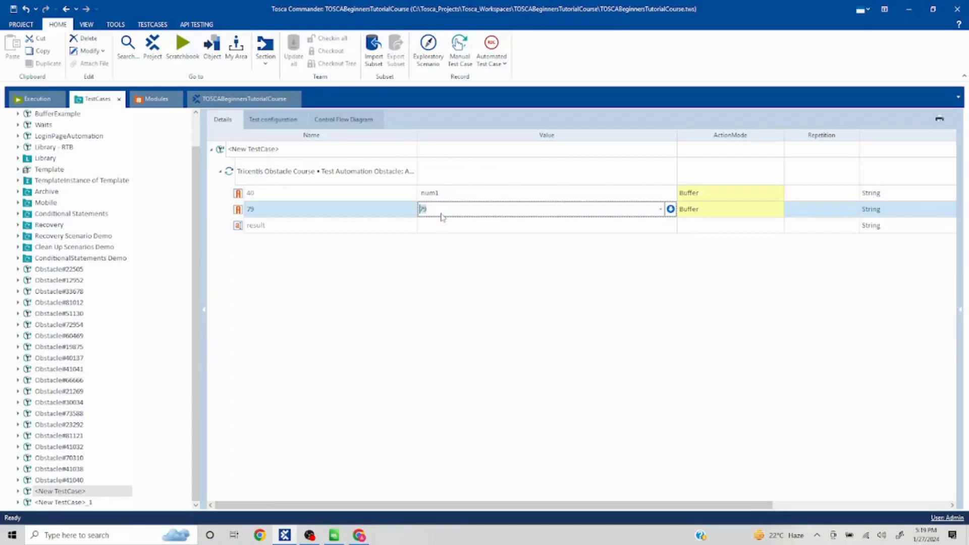
- Buffer the 79 step as num2 and move on to the result step
{"action": "type", "text": "num2"}
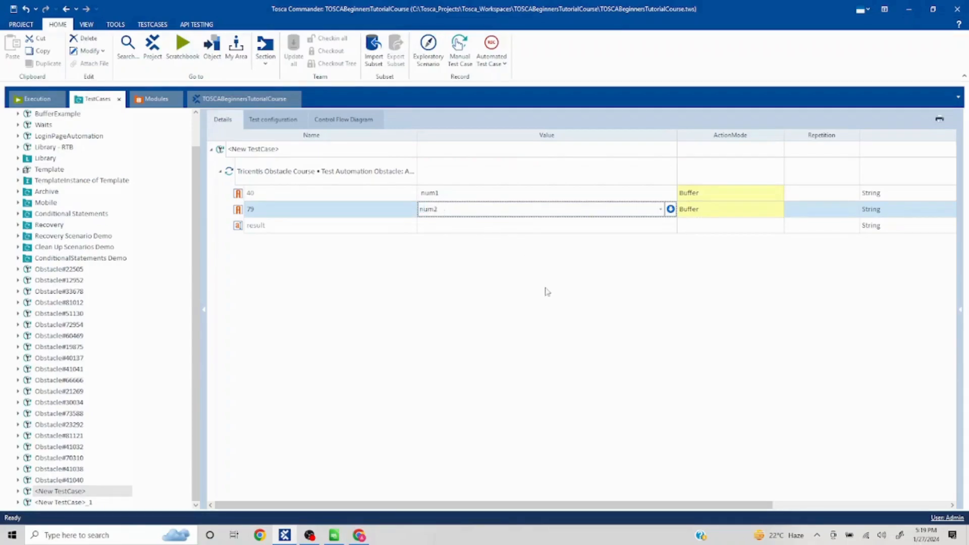
{"action": "left_click", "coordinate": [730, 225]}
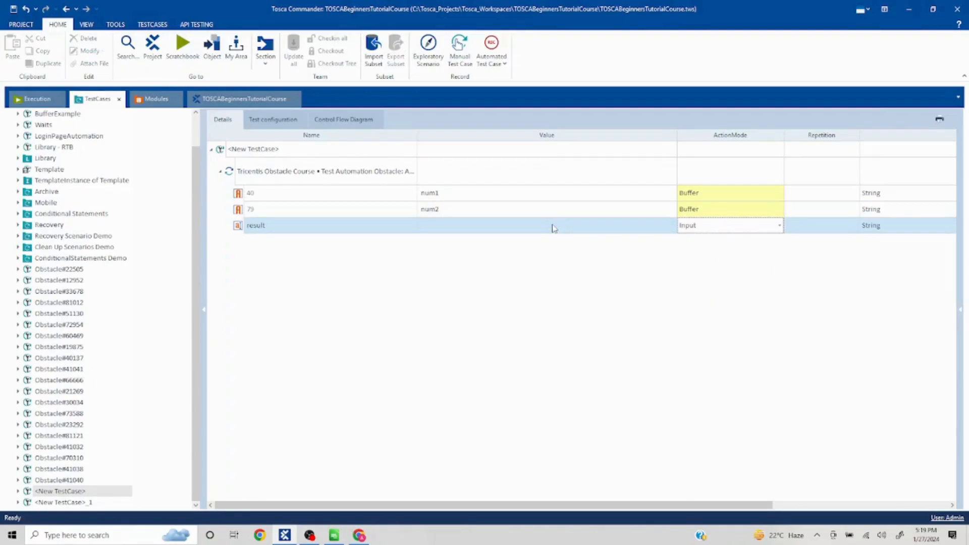
- Enter {MATH[{B[num1]}+{B[num]}]} as the result step's value
{"action": "left_click", "coordinate": [546, 226]}
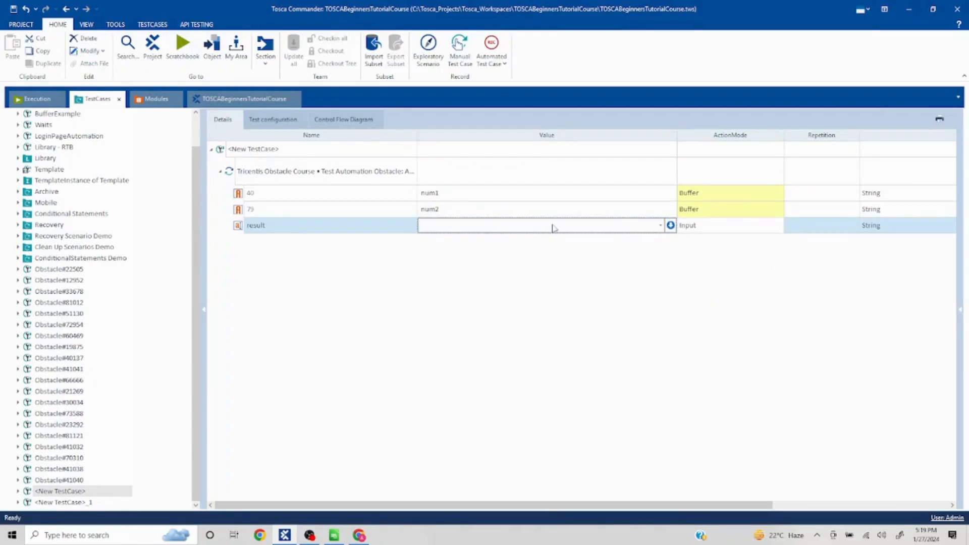
{"action": "left_click", "coordinate": [540, 225]}
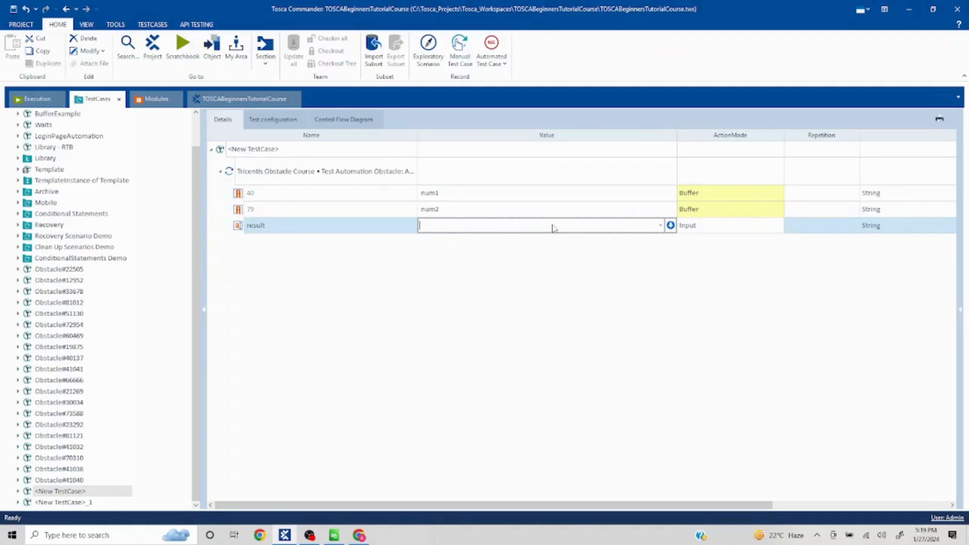
{"action": "type", "text": "{Click"}
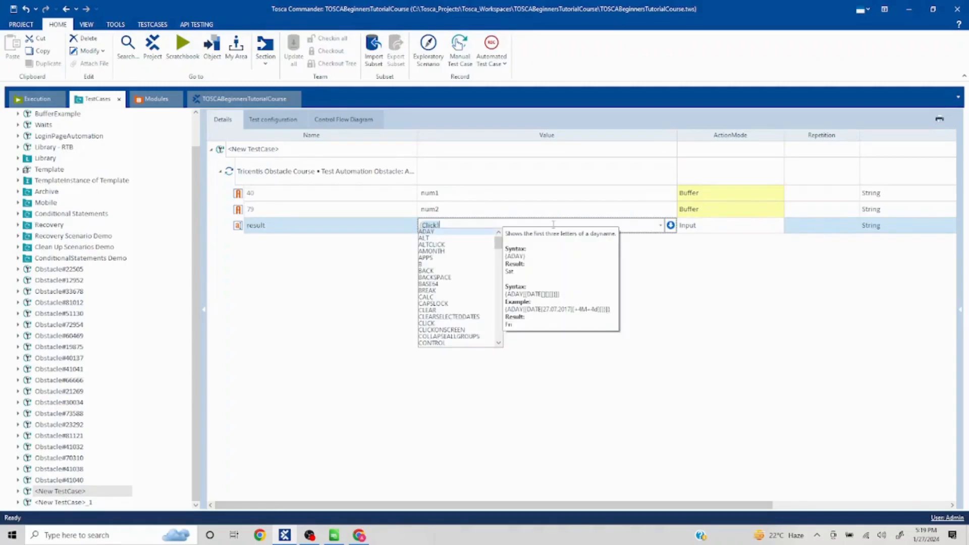
{"action": "type", "text": "{MATH"}
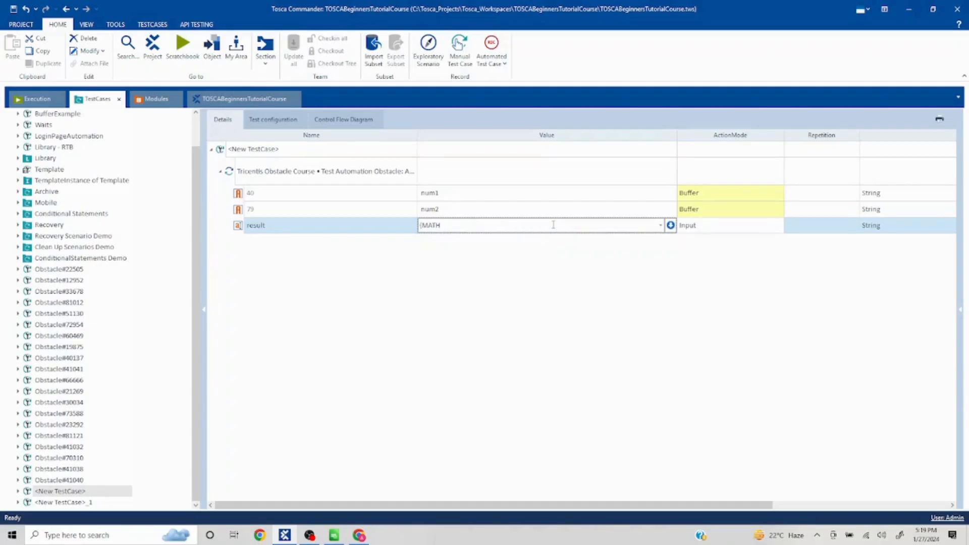
{"action": "type", "text": "[]"}
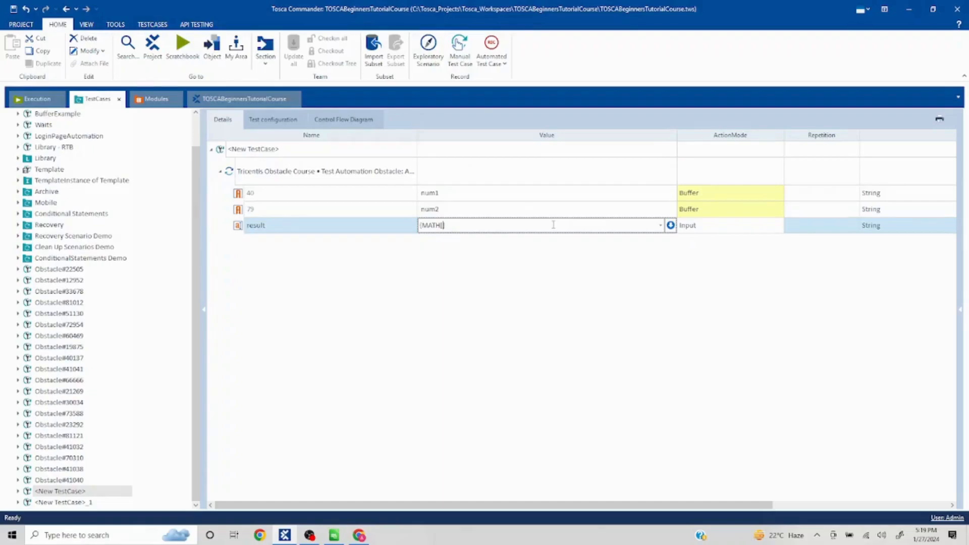
{"action": "type", "text": "[B"}
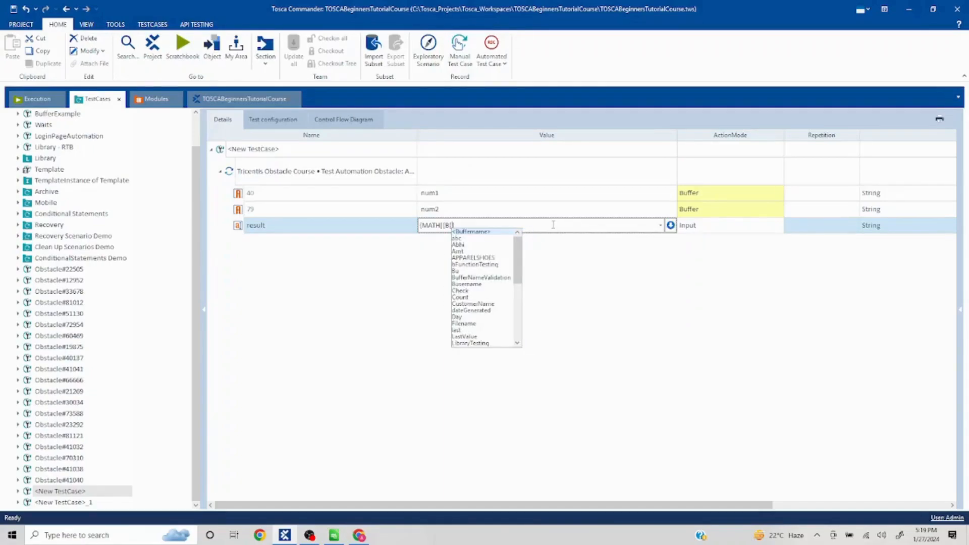
{"action": "type", "text": "num1"}
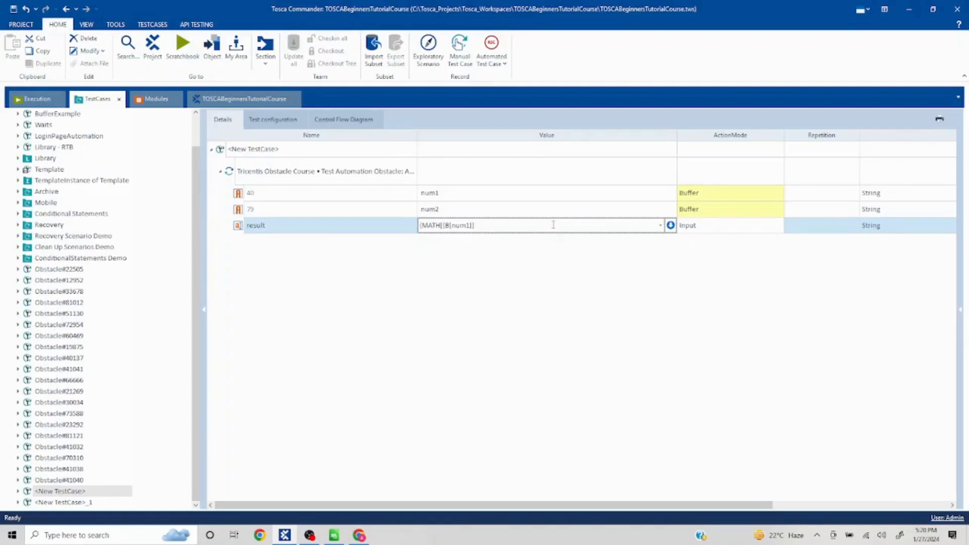
{"action": "type", "text": ")"}
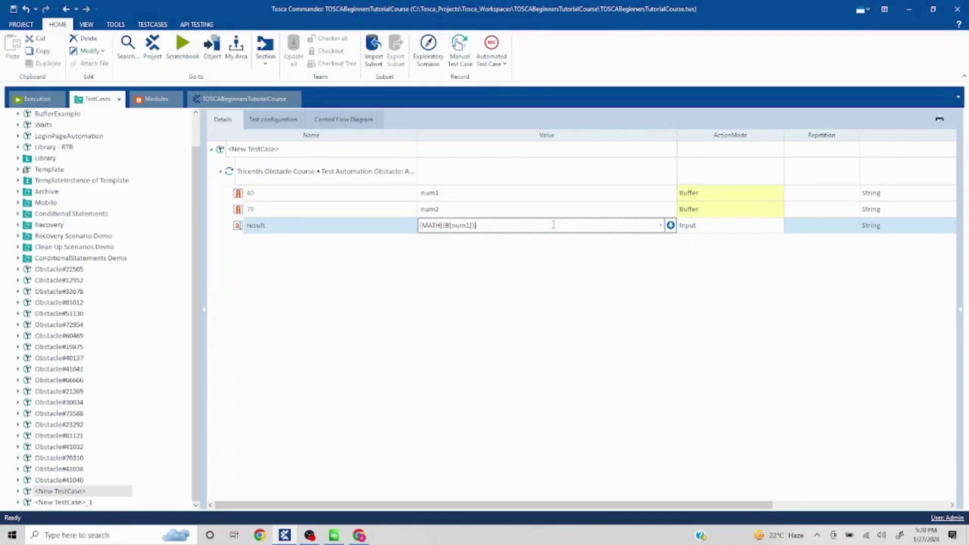
{"action": "type", "text": "+{B"}
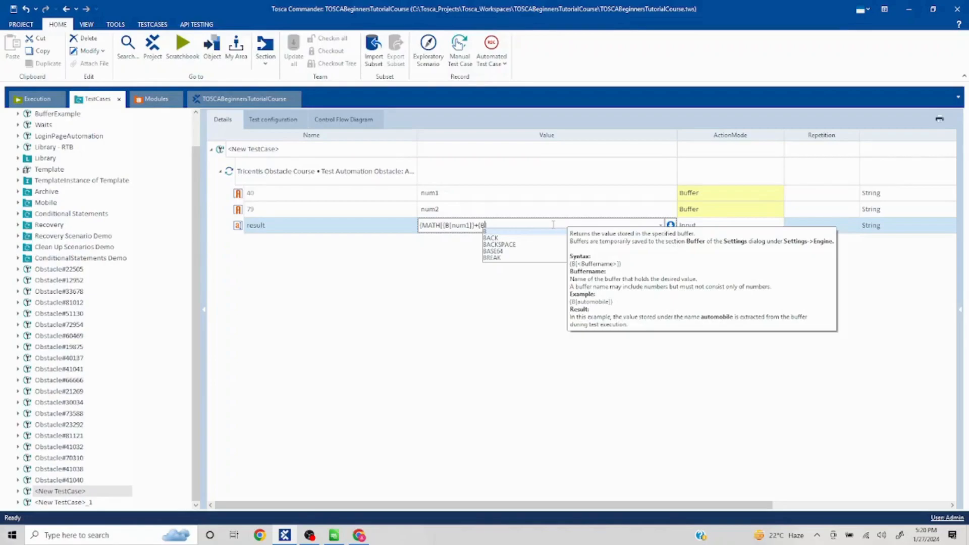
{"action": "type", "text": "num]})"}
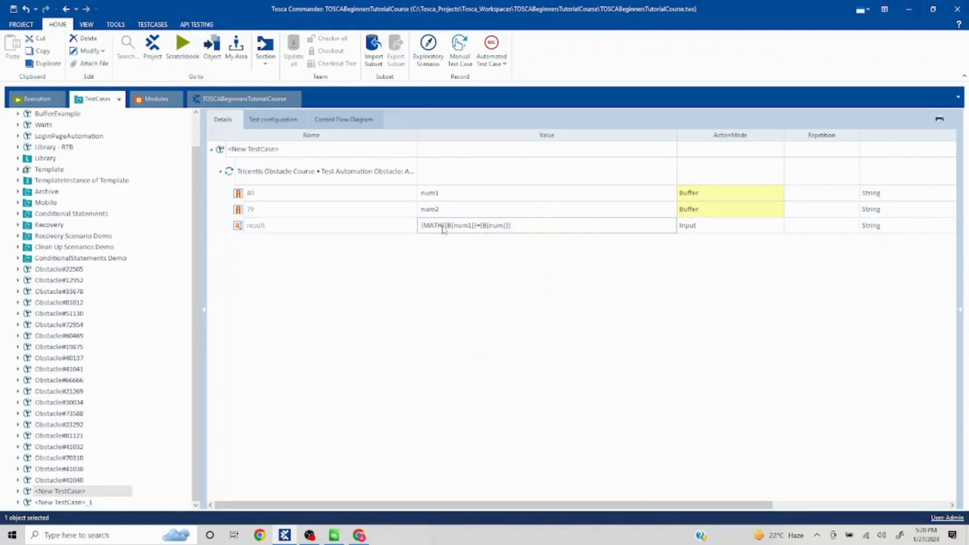
{"action": "mouse_move", "coordinate": [454, 234]}
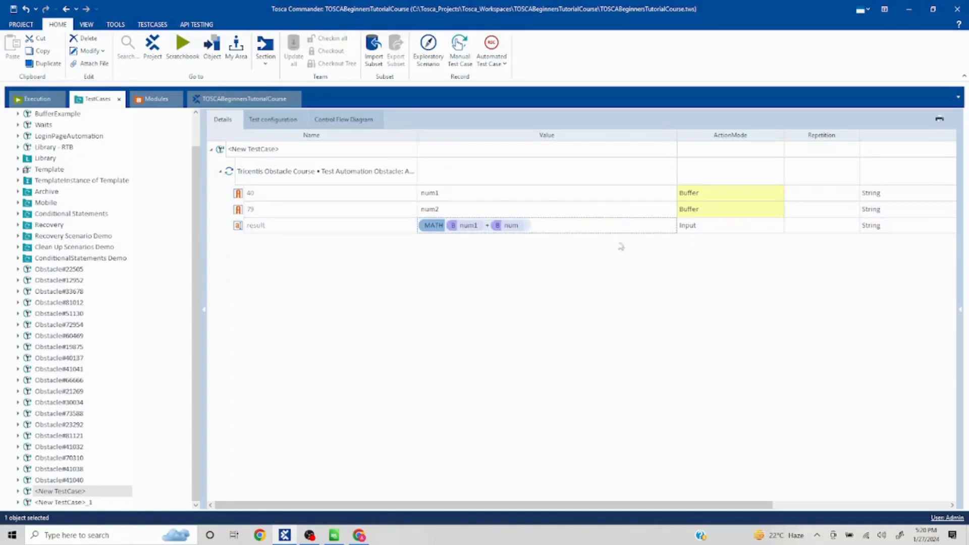
{"action": "mouse_move", "coordinate": [584, 241]}
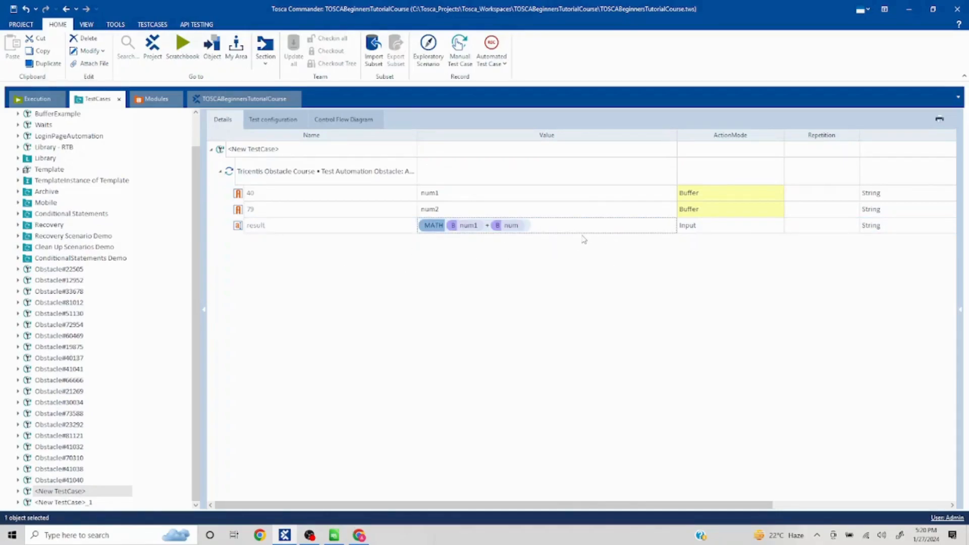
{"action": "mouse_move", "coordinate": [430, 245]}
{"action": "type", "text": "2"}
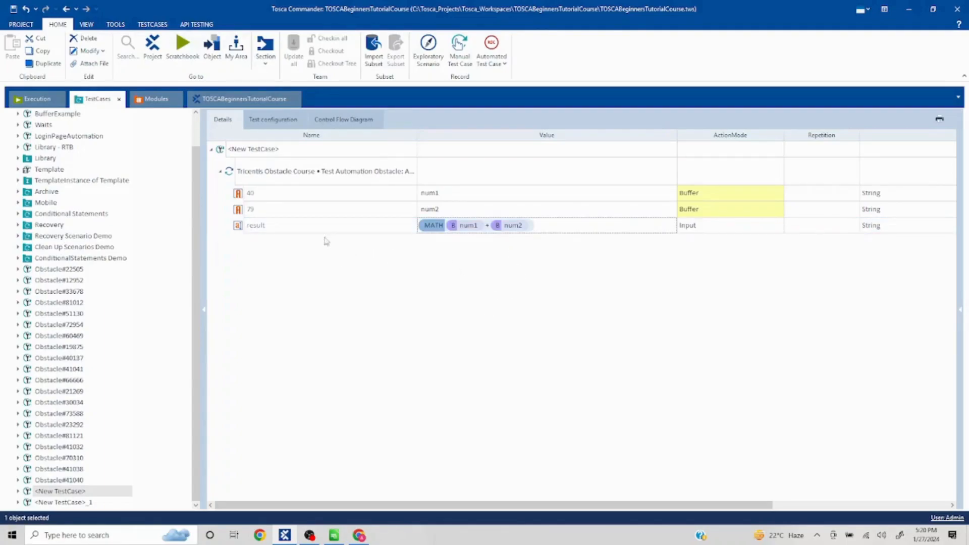
- Run the Tricentis Obstacle Course test step in ScratchBook
{"action": "right_click", "coordinate": [319, 172]}
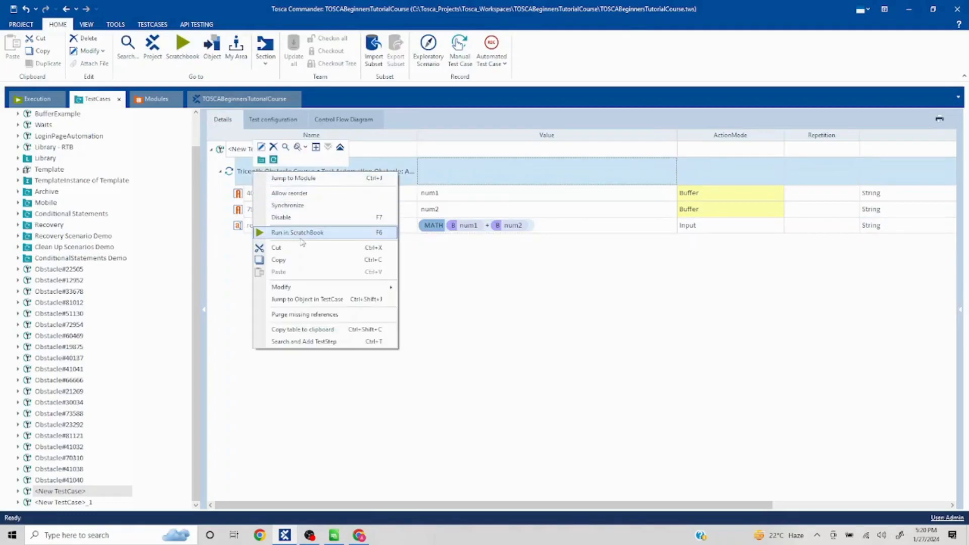
{"action": "left_click", "coordinate": [296, 233]}
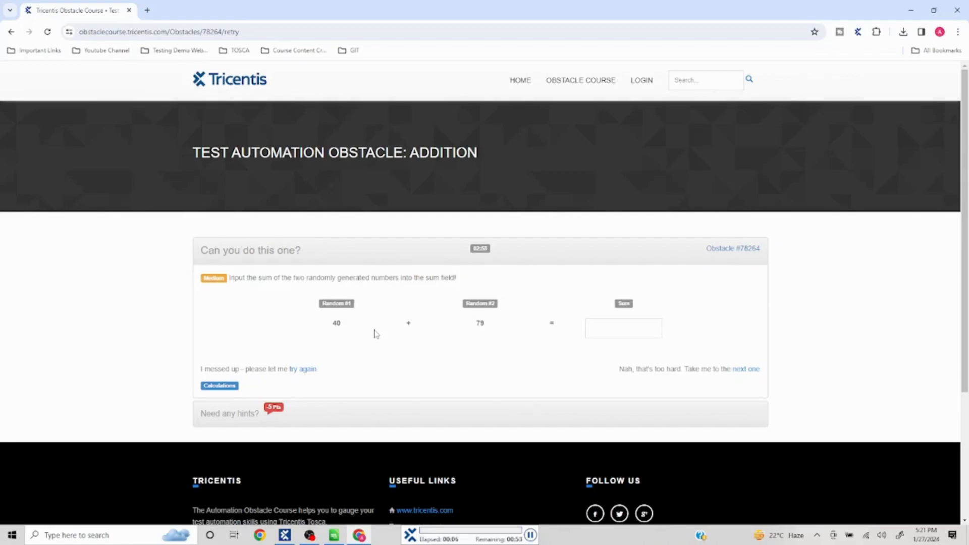
- Let the run enter 119 as the sum, then return to Tosca Commander
{"action": "type", "text": "119"}
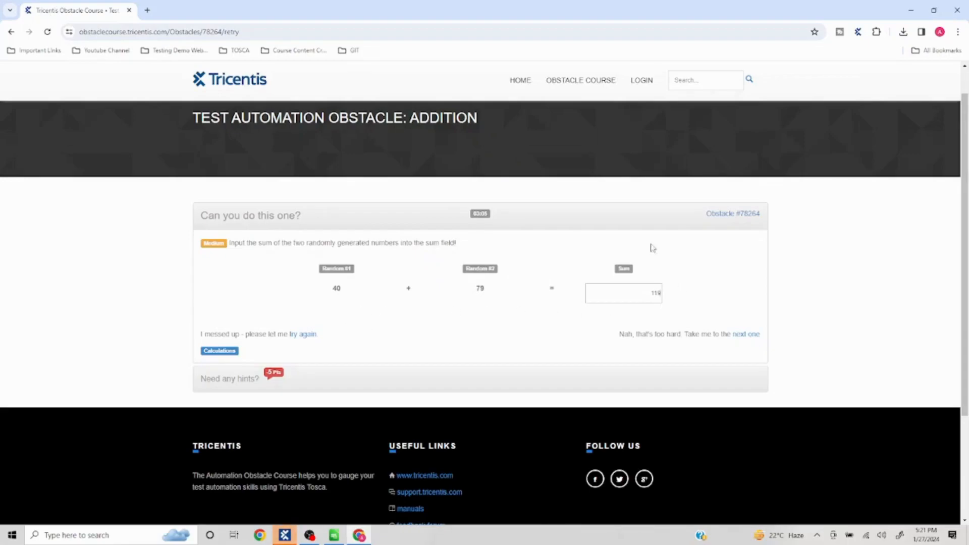
{"action": "mouse_move", "coordinate": [490, 180]}
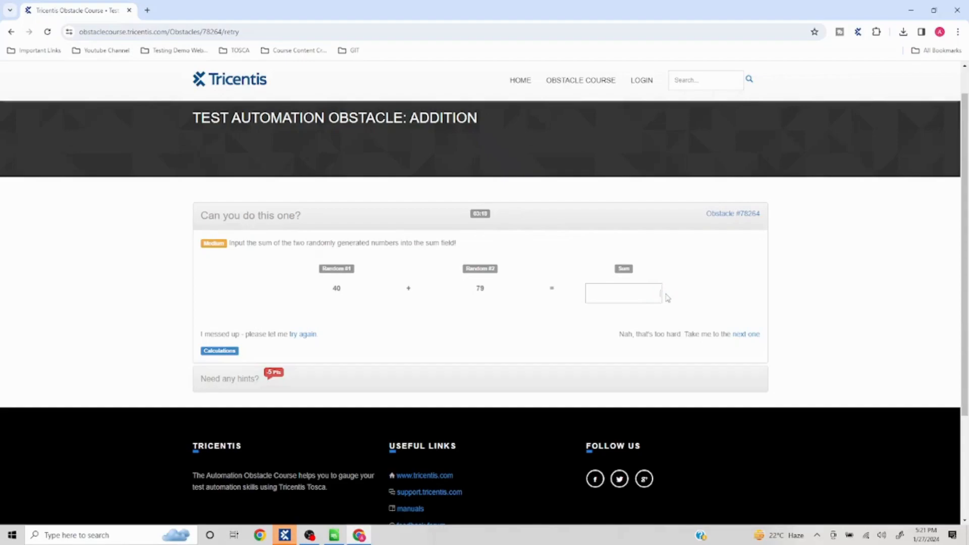
{"action": "mouse_move", "coordinate": [545, 342]}
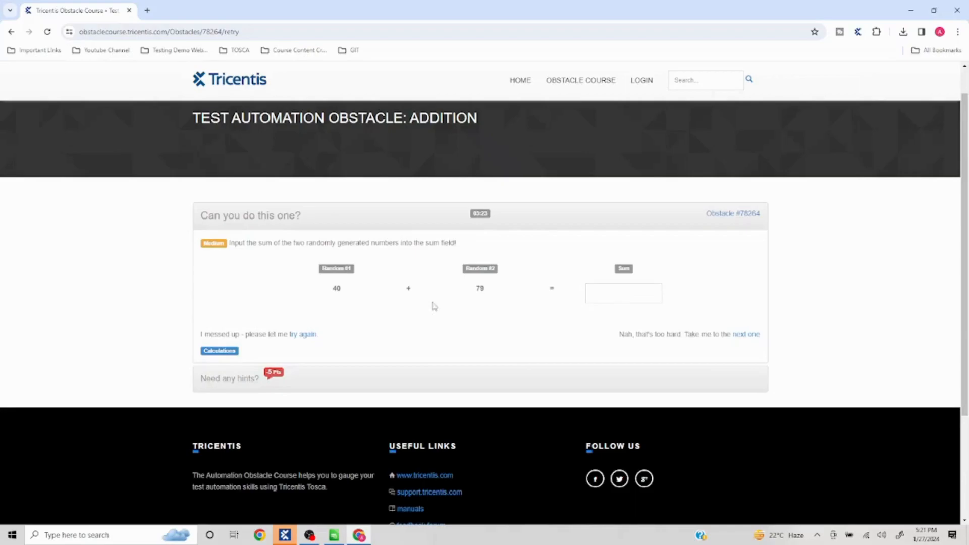
{"action": "left_click", "coordinate": [283, 535]}
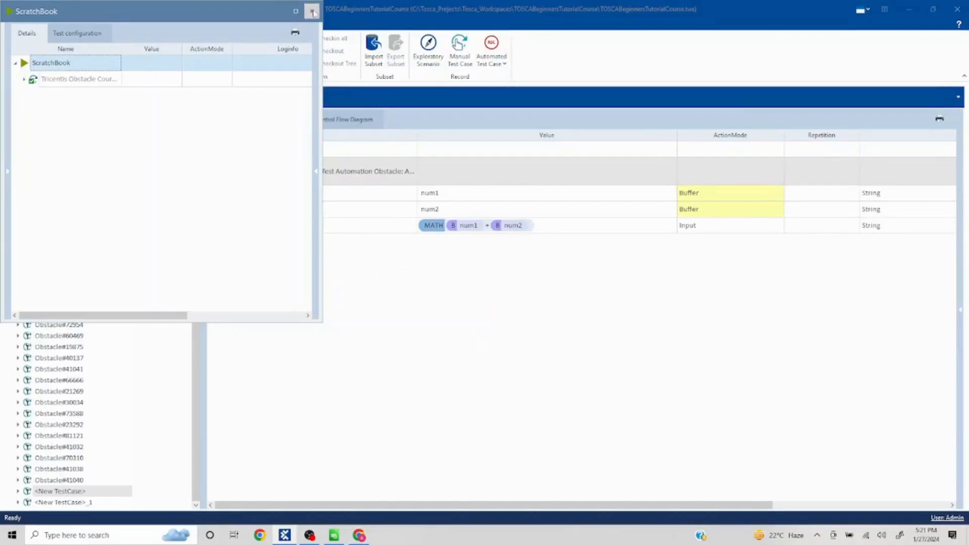
- Close the ScratchBook and commit {SENDKEYS[{MATH[{B[num1]}+{B[num2]}]}]} as the result value
{"action": "left_click", "coordinate": [311, 12]}
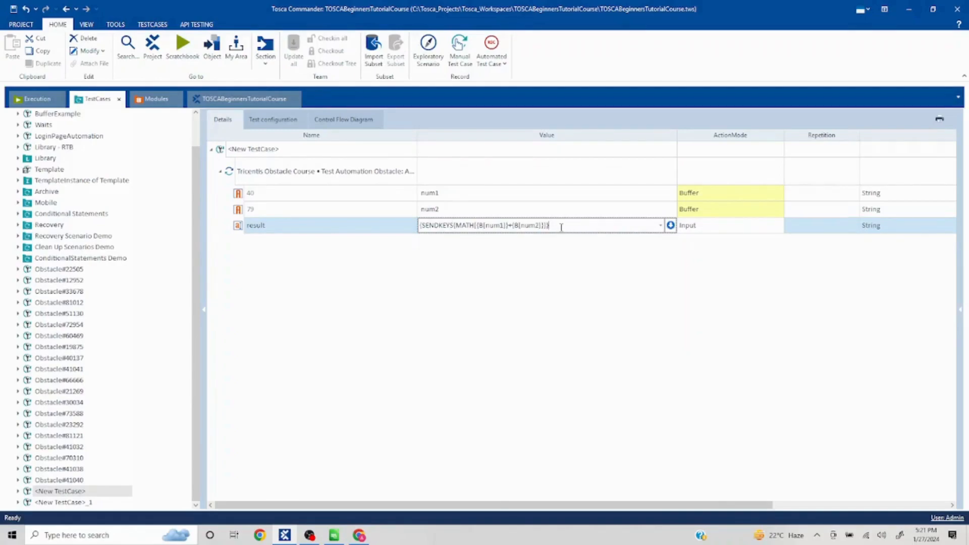
{"action": "left_click", "coordinate": [520, 315]}
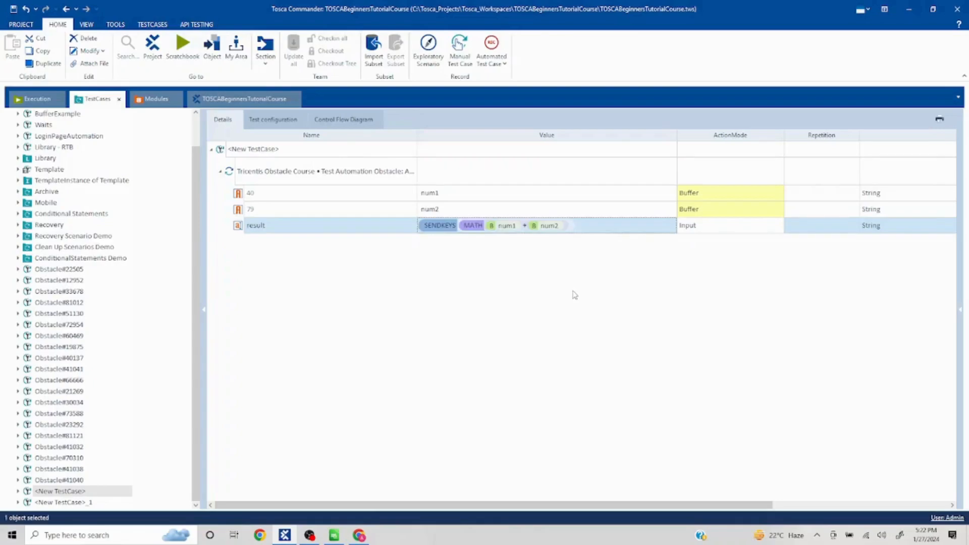
{"action": "left_click", "coordinate": [319, 171]}
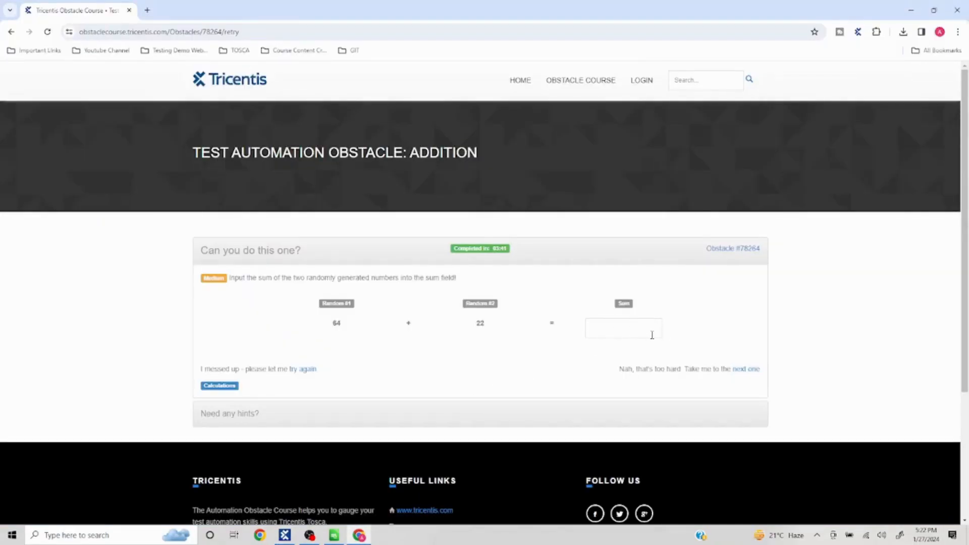
{"action": "mouse_move", "coordinate": [683, 326]}
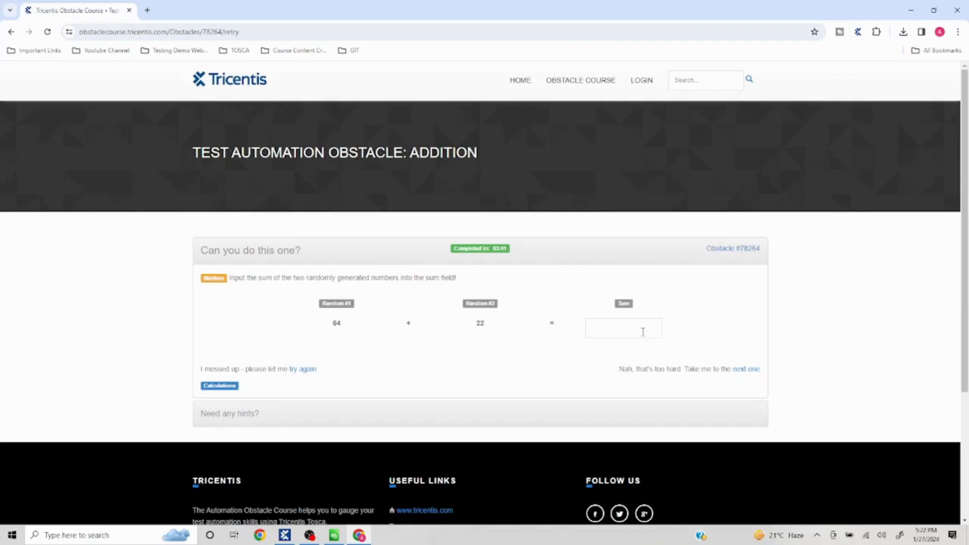
{"action": "mouse_move", "coordinate": [526, 374]}
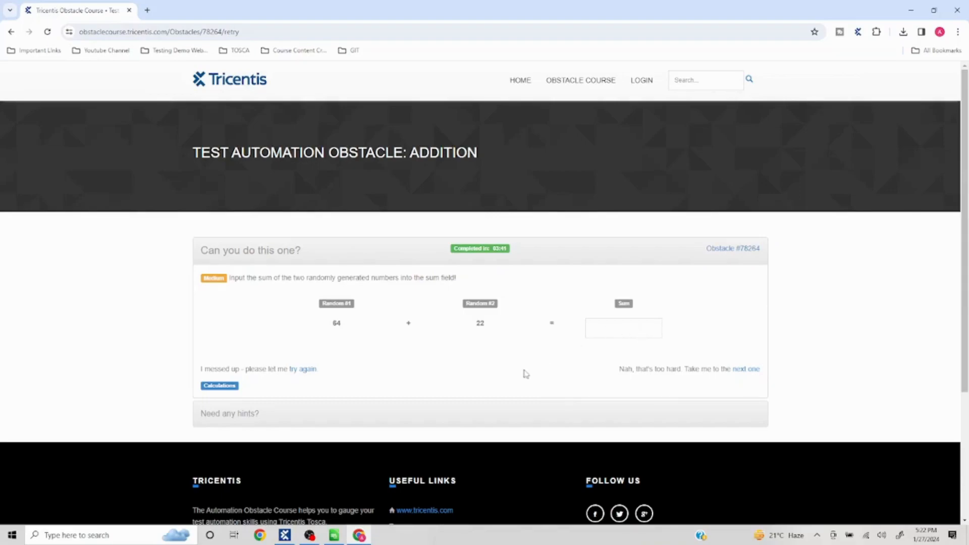
{"action": "mouse_move", "coordinate": [457, 206]}
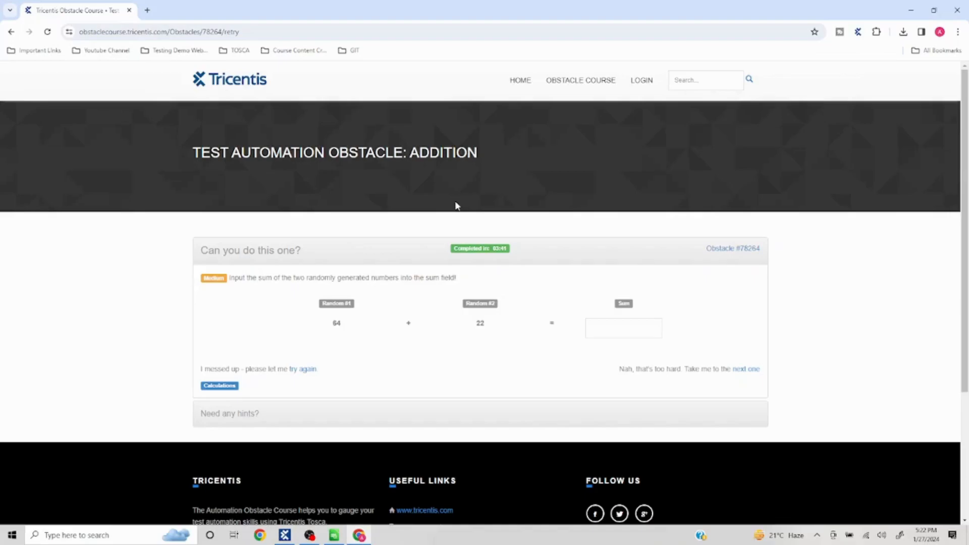
{"action": "mouse_move", "coordinate": [499, 360]}
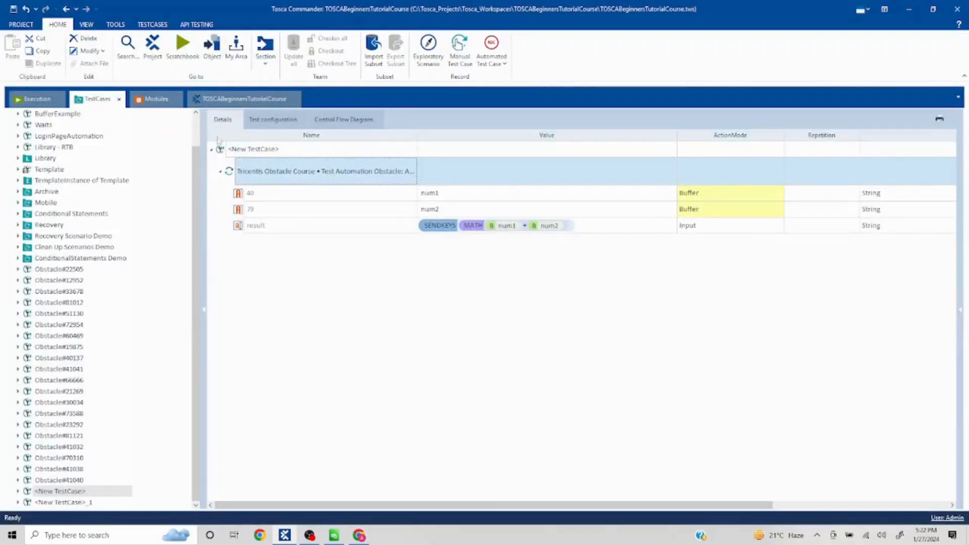
{"action": "right_click", "coordinate": [321, 171]}
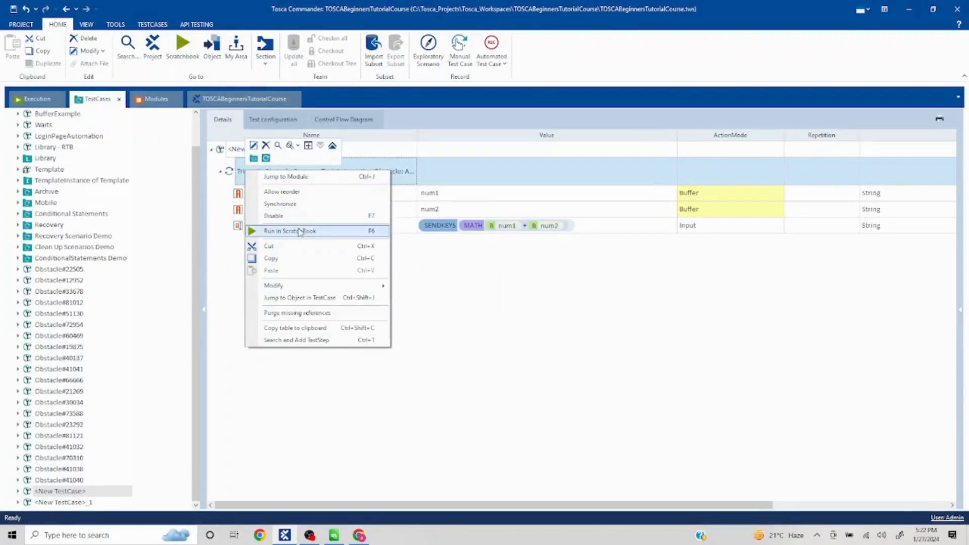
{"action": "left_click", "coordinate": [289, 231]}
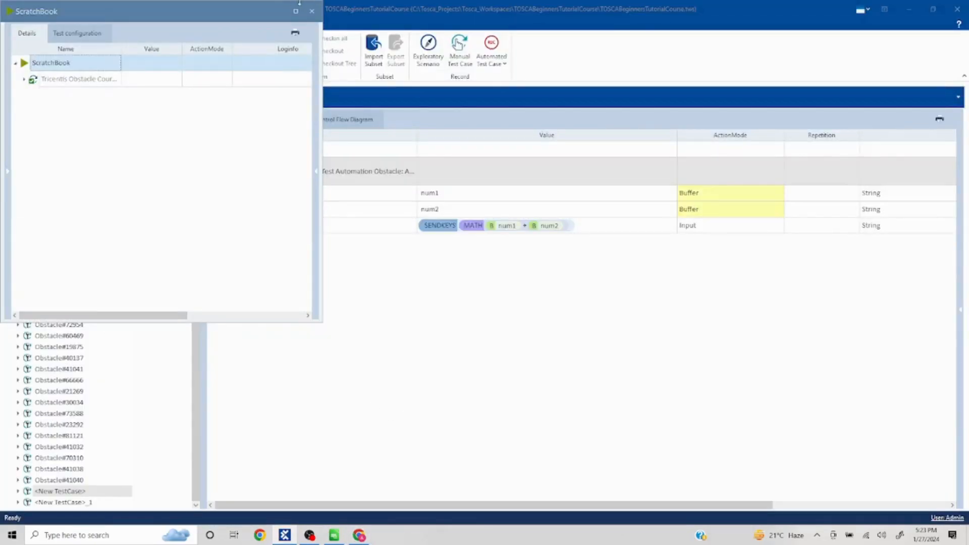
{"action": "left_click", "coordinate": [310, 11]}
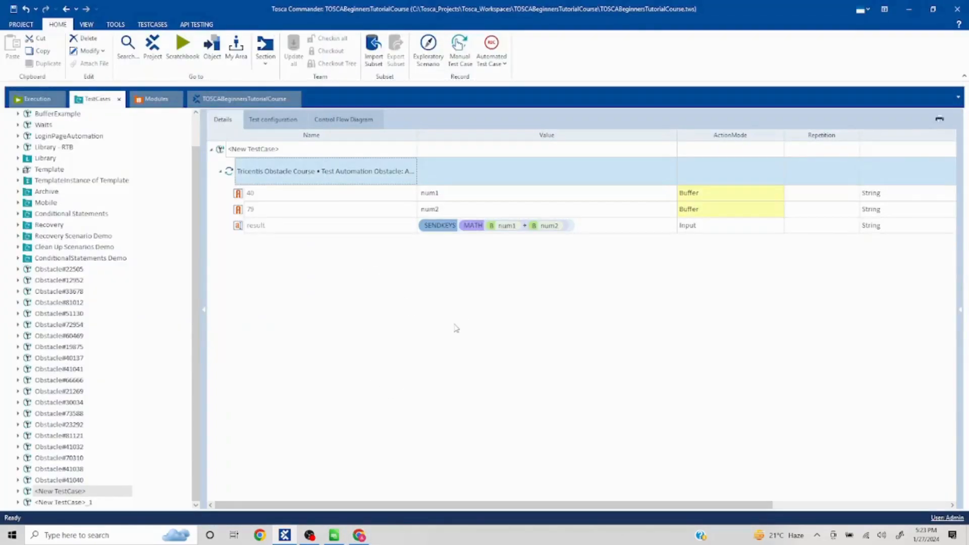